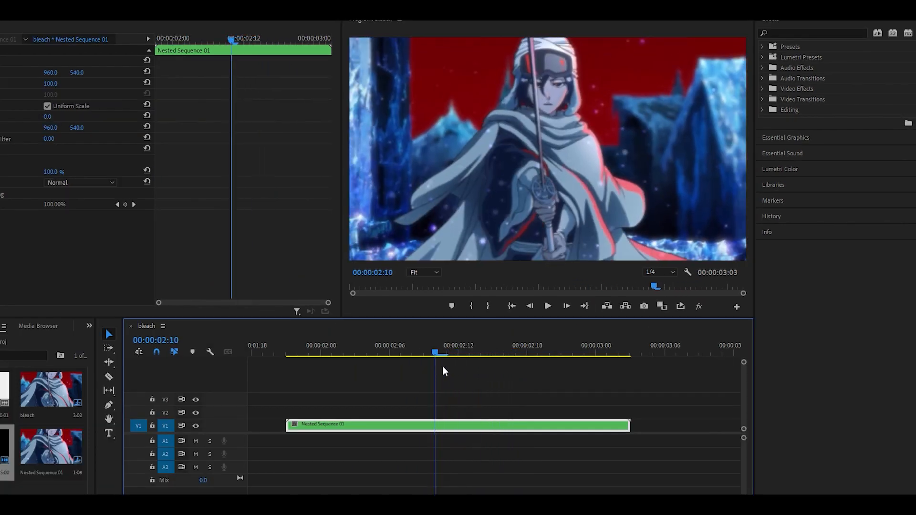
# Create an Adjustment Layer from the Project panel for the track above Nested Sequence 01
pyautogui.click(458, 353)
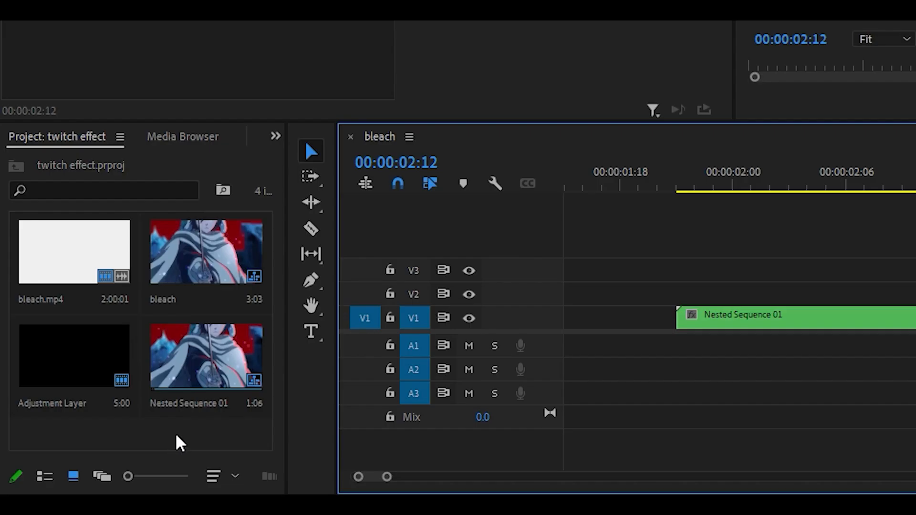
pyautogui.rightClick(179, 443)
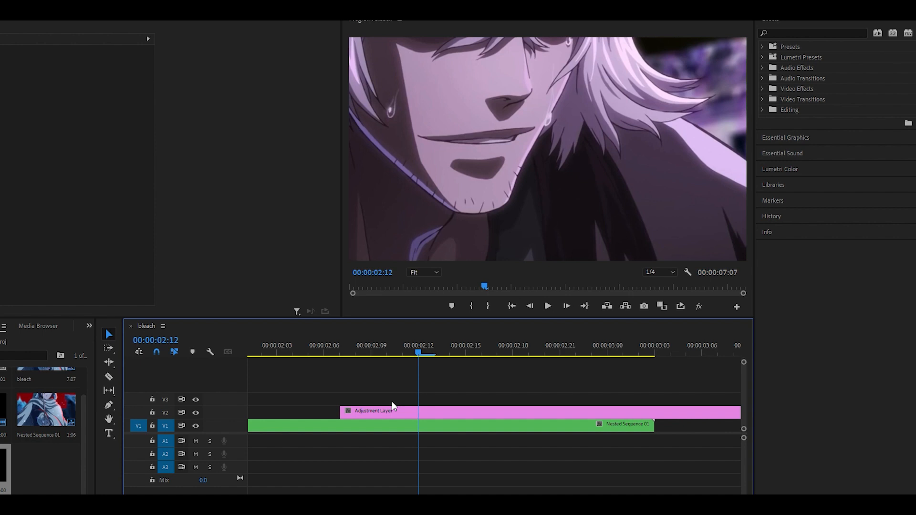
pyautogui.moveTo(464, 404)
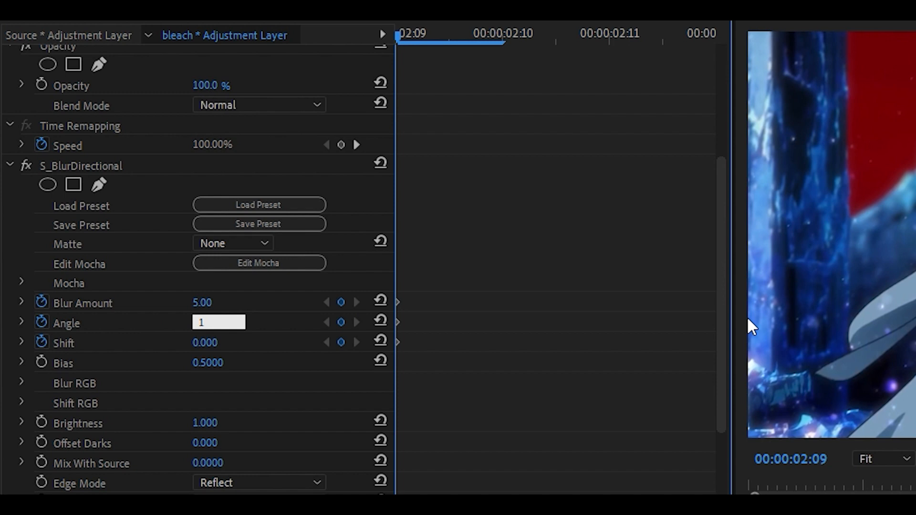
# Keyframe S_BlurDirectional with values 180, 90 and 135 for amount, angle and shift toward the cut
pyautogui.write('180.00')
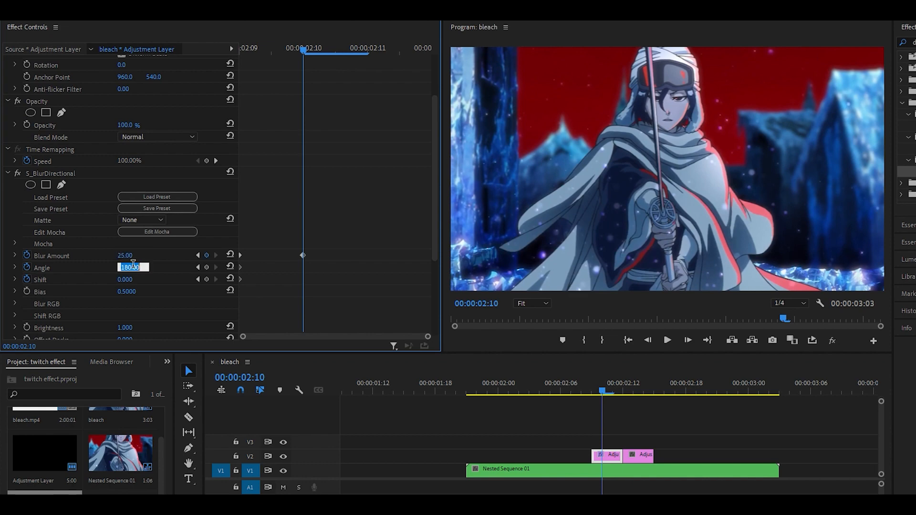
pyautogui.write('90')
pyautogui.click(132, 255)
pyautogui.write('100')
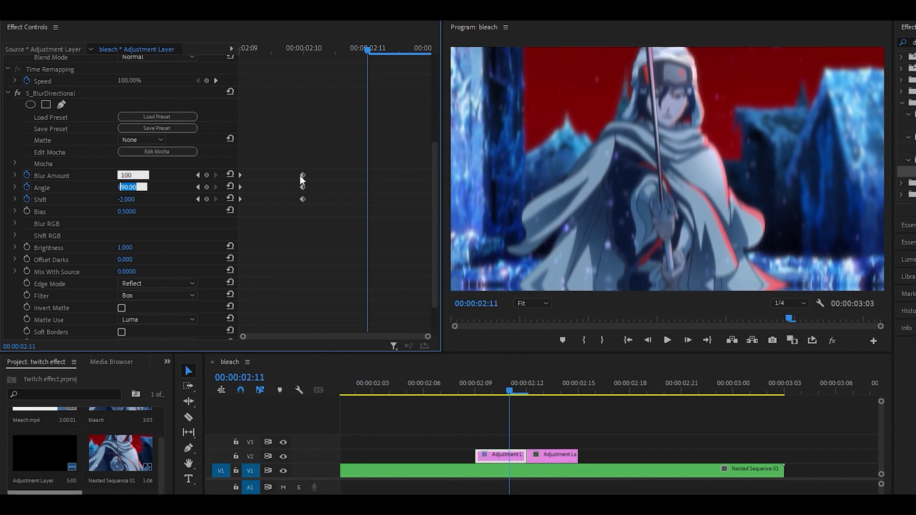
pyautogui.write('135')
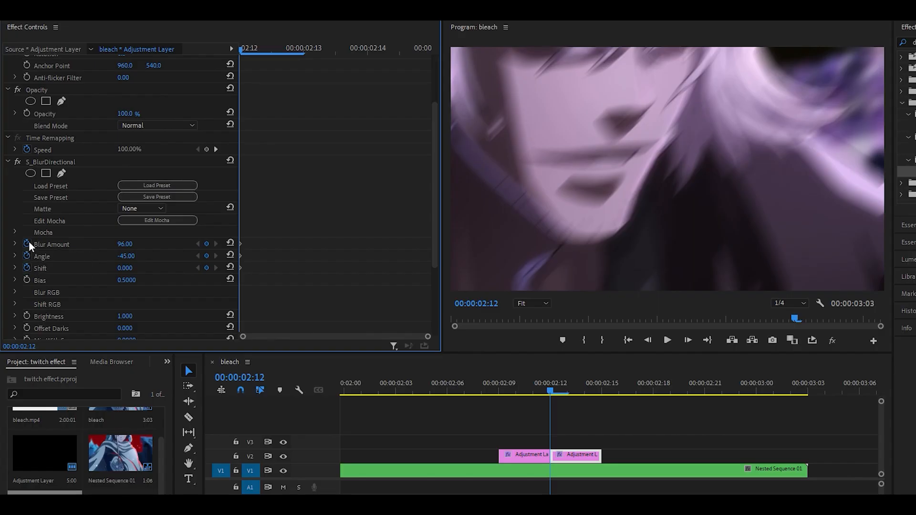
pyautogui.moveTo(32, 246)
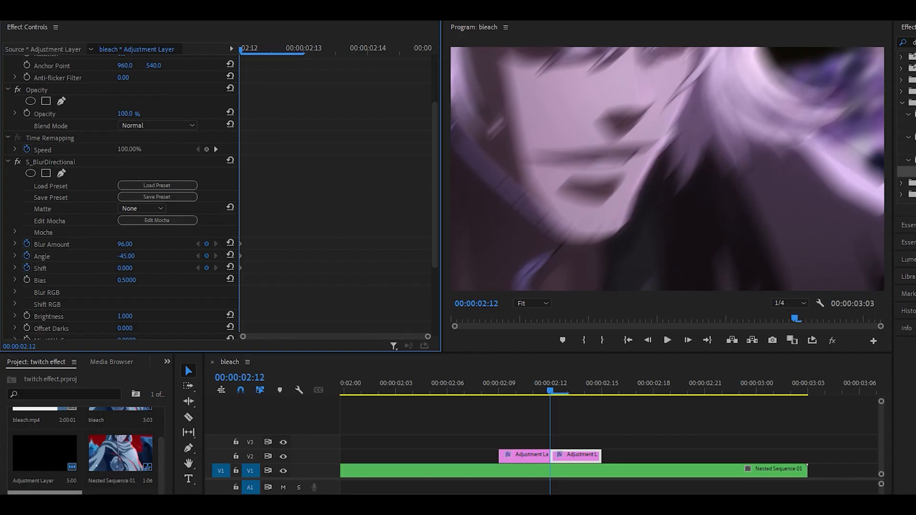